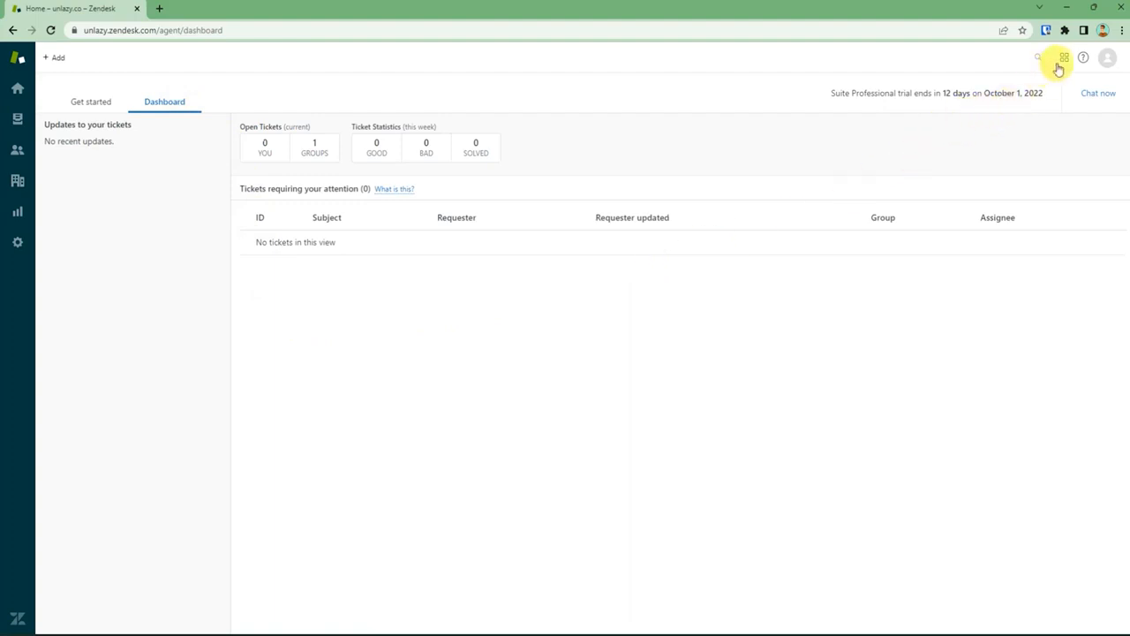
Switch from the product list to Zendesk Chat and start the profile setup.
click(1063, 57)
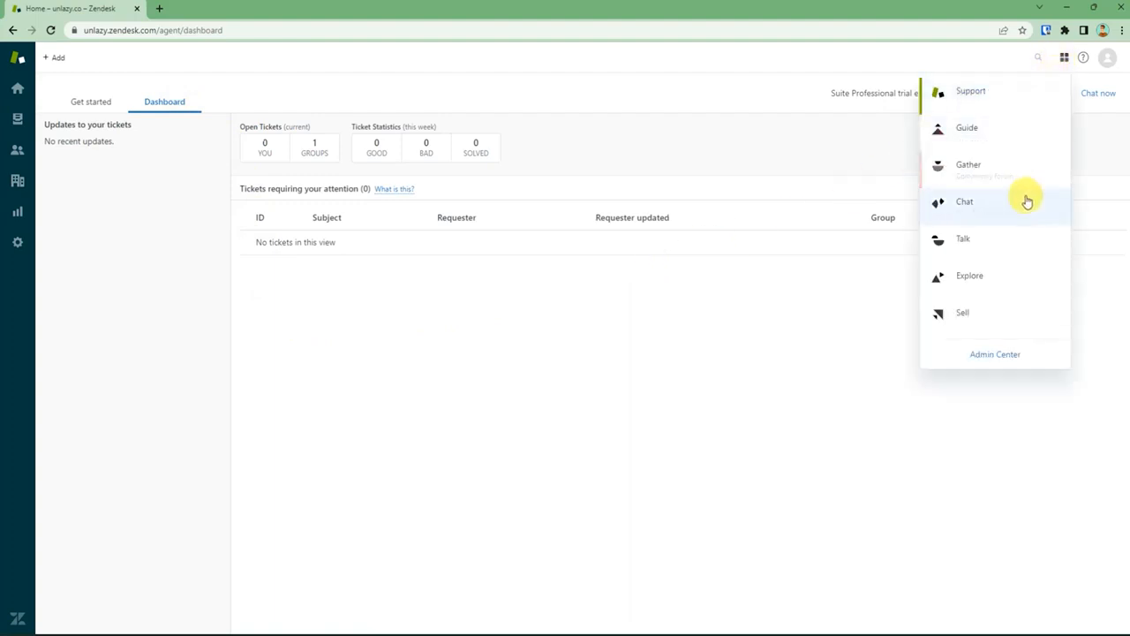
click(963, 201)
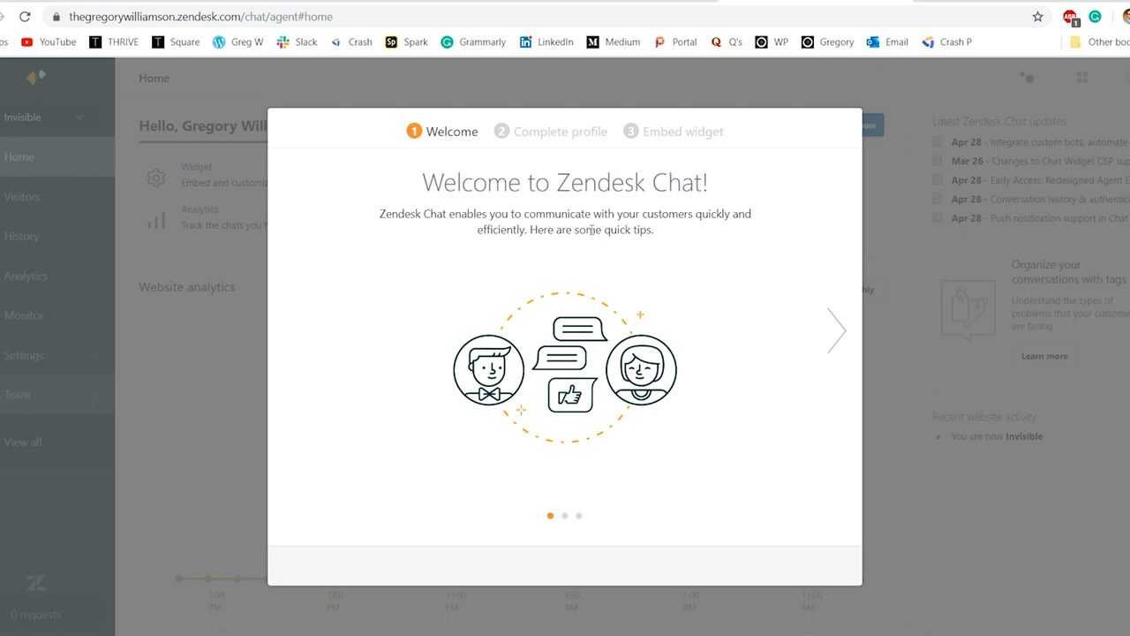
click(835, 330)
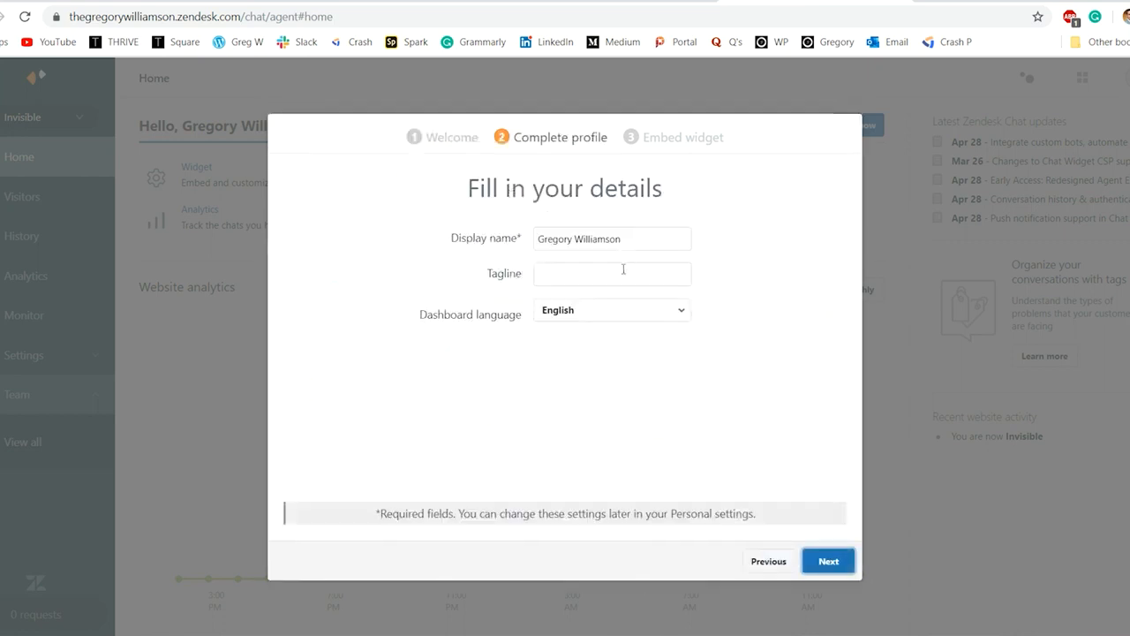
Enter the tagline 'Hey!', continue to the embed step and copy the widget script.
text(Hey!)
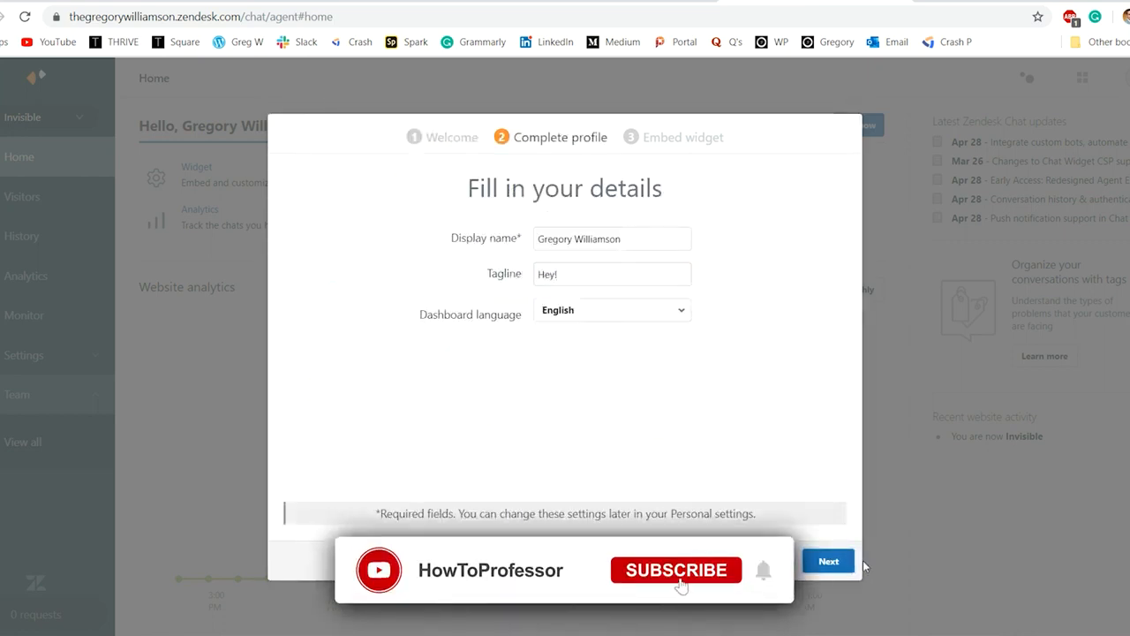
click(828, 561)
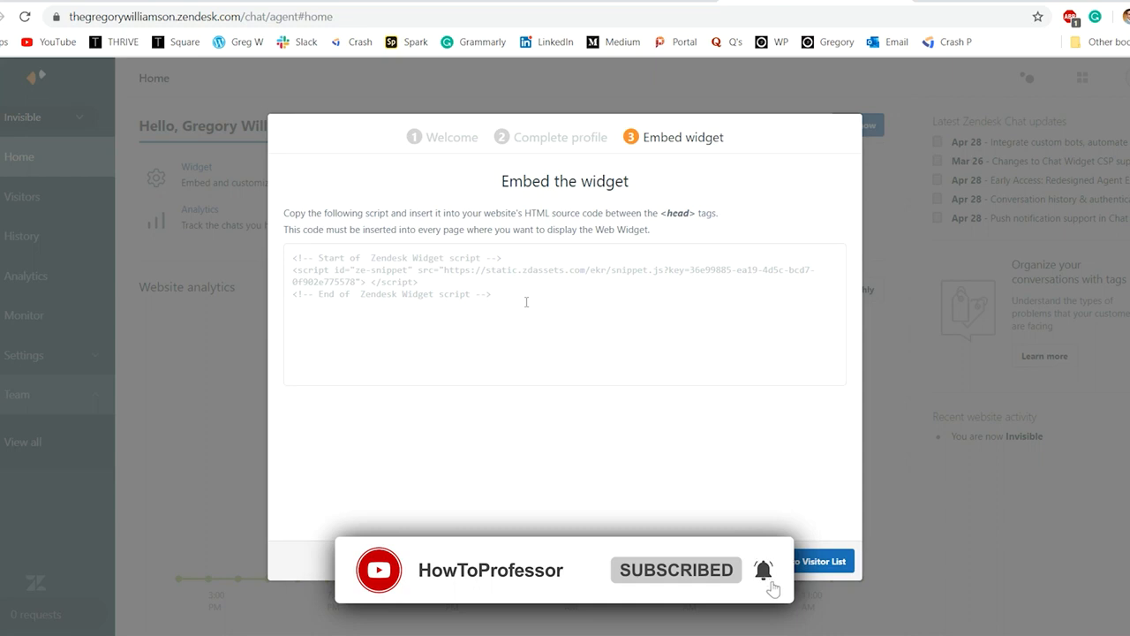
click(556, 314)
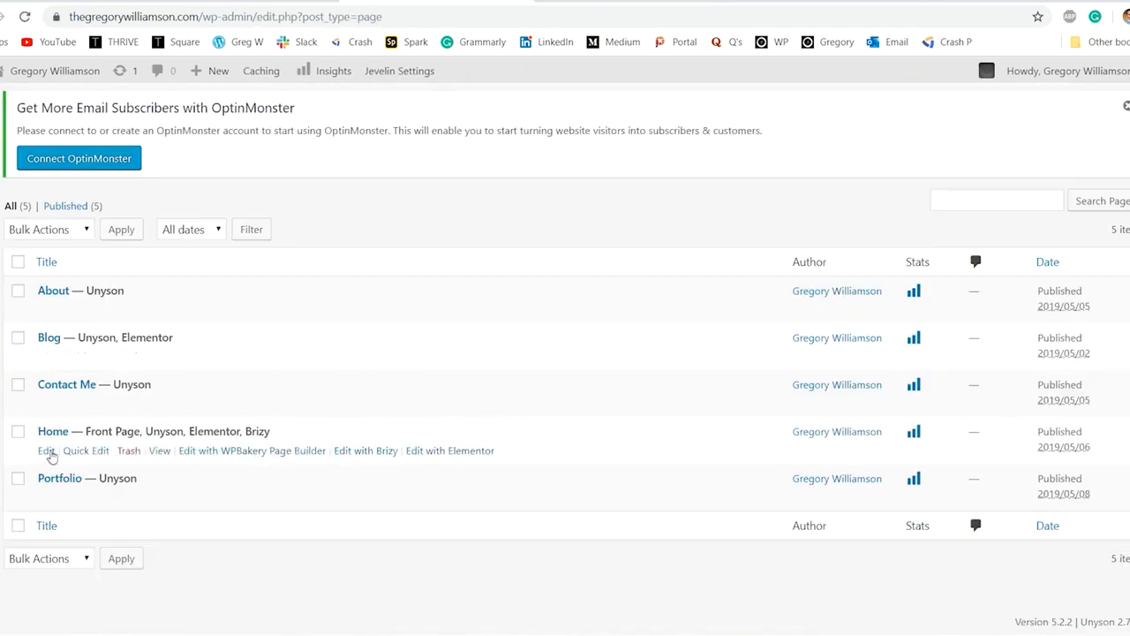
Edit the Home page and reach its Output HTML builder block.
click(46, 450)
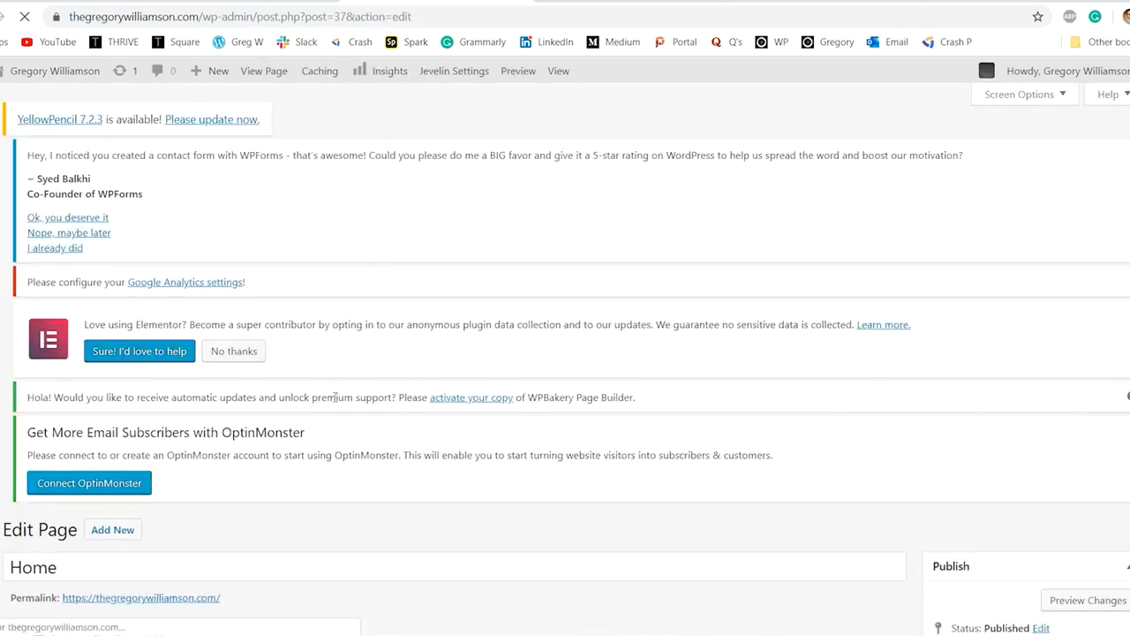
scroll(down, 3)
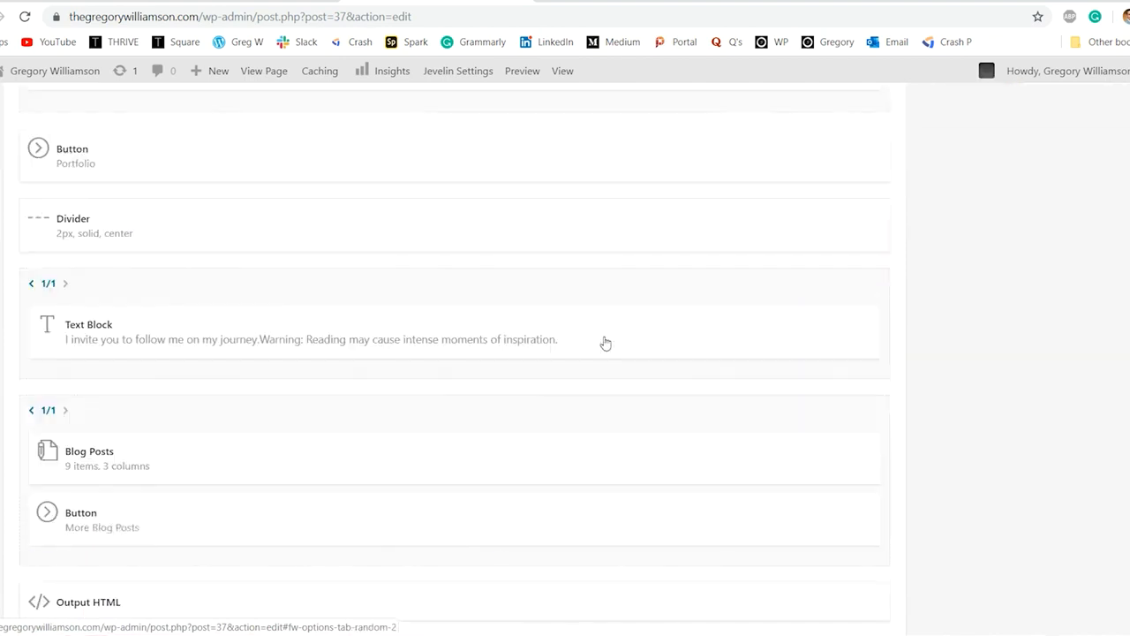
click(88, 600)
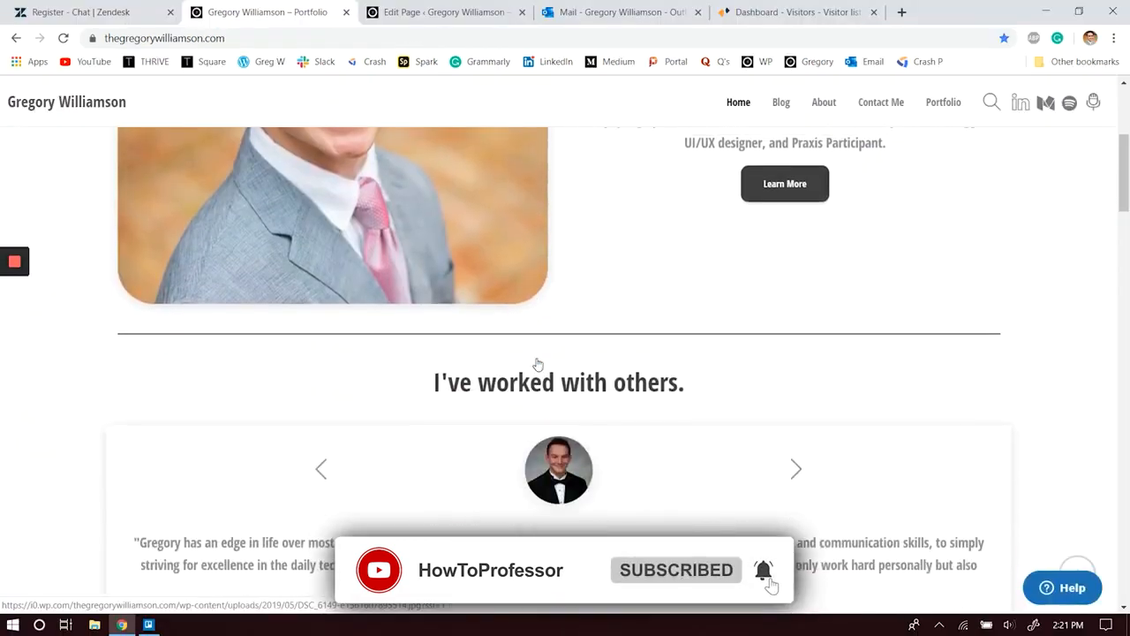
Bring up the 'Chat with us' box on the live site and focus its Name field.
scroll(down, 3)
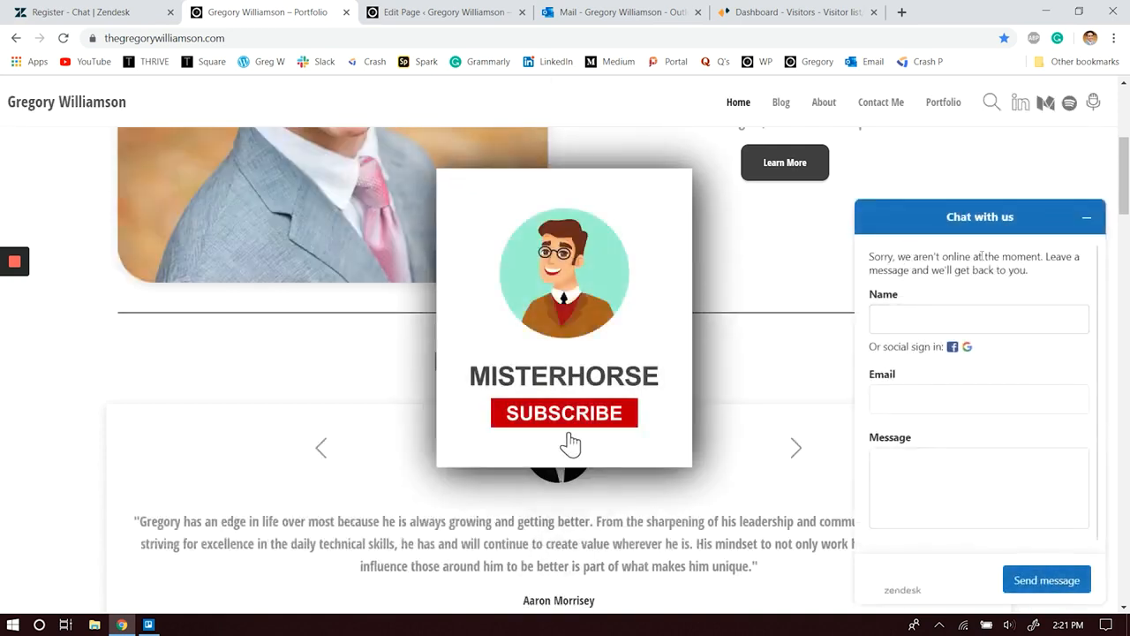
click(565, 413)
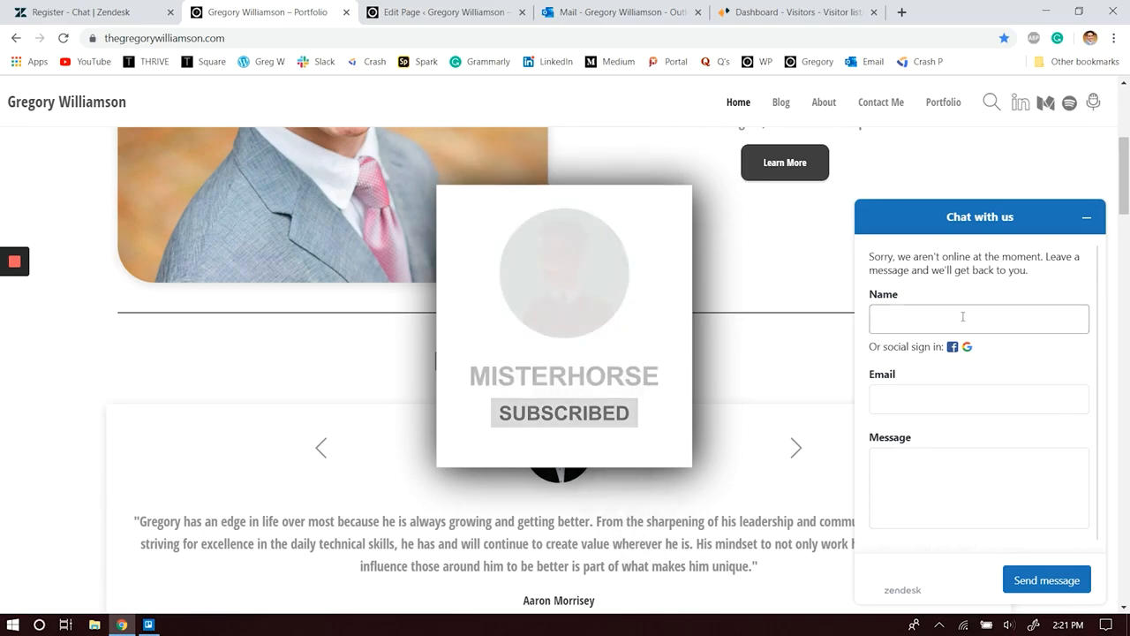